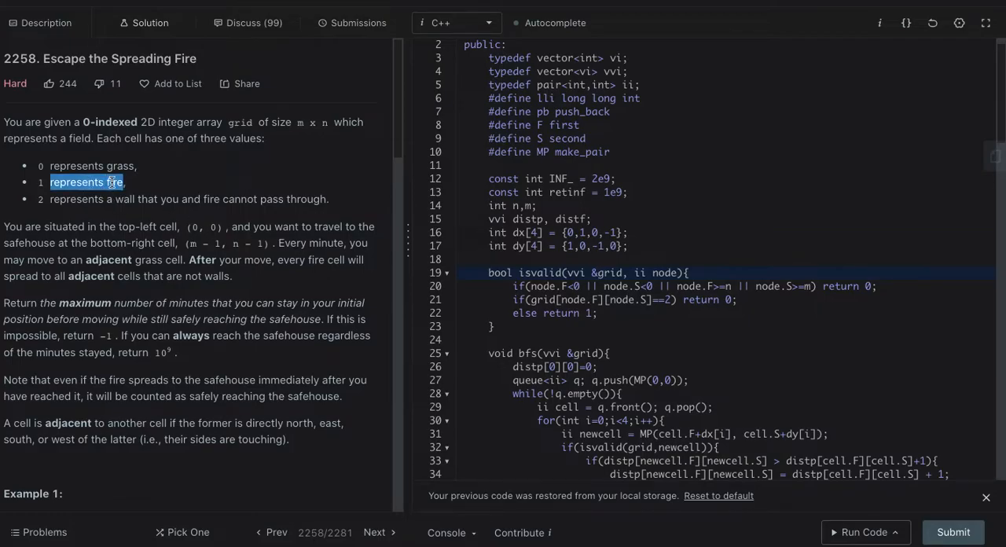
pyautogui.click(117, 182)
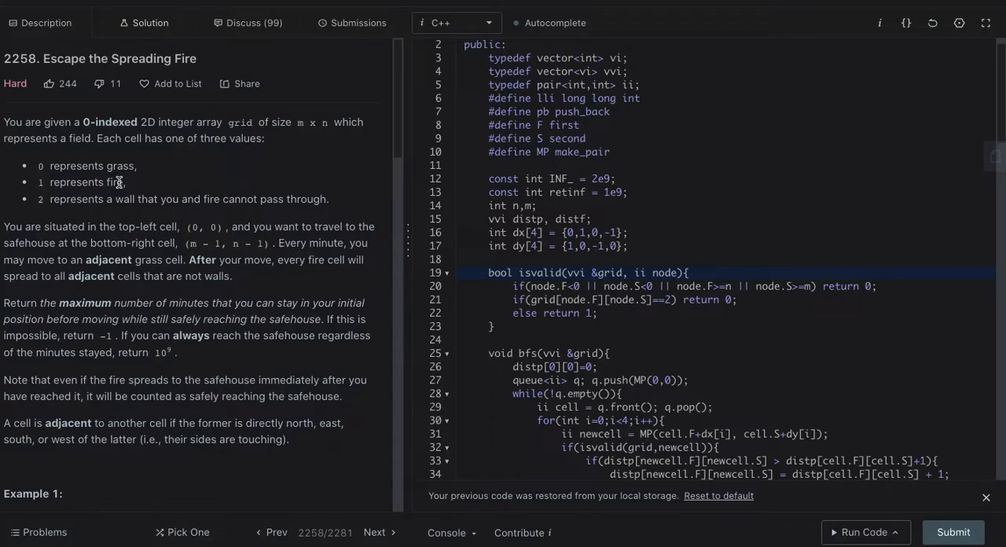